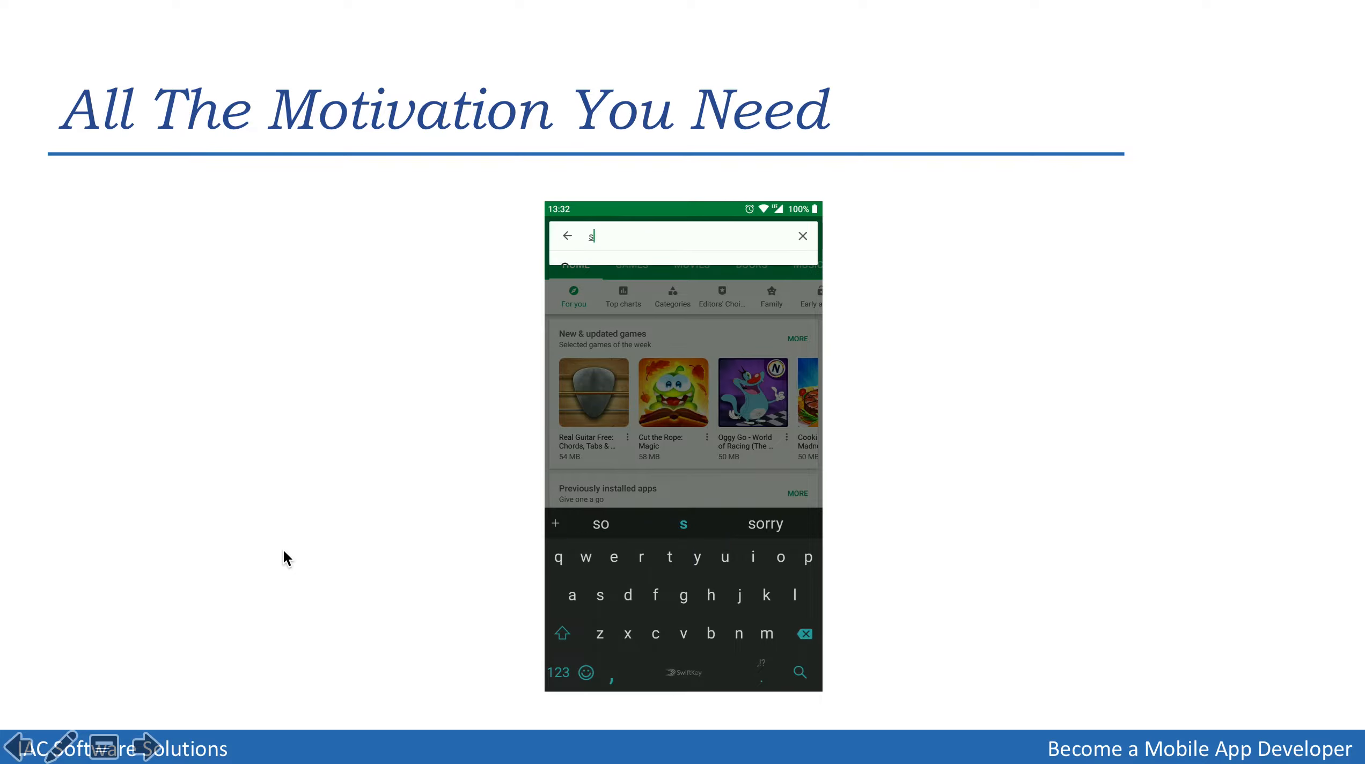
Let the embedded video run its Play Store search for 'shopping' apps on the motivation slide
text(shoppi)
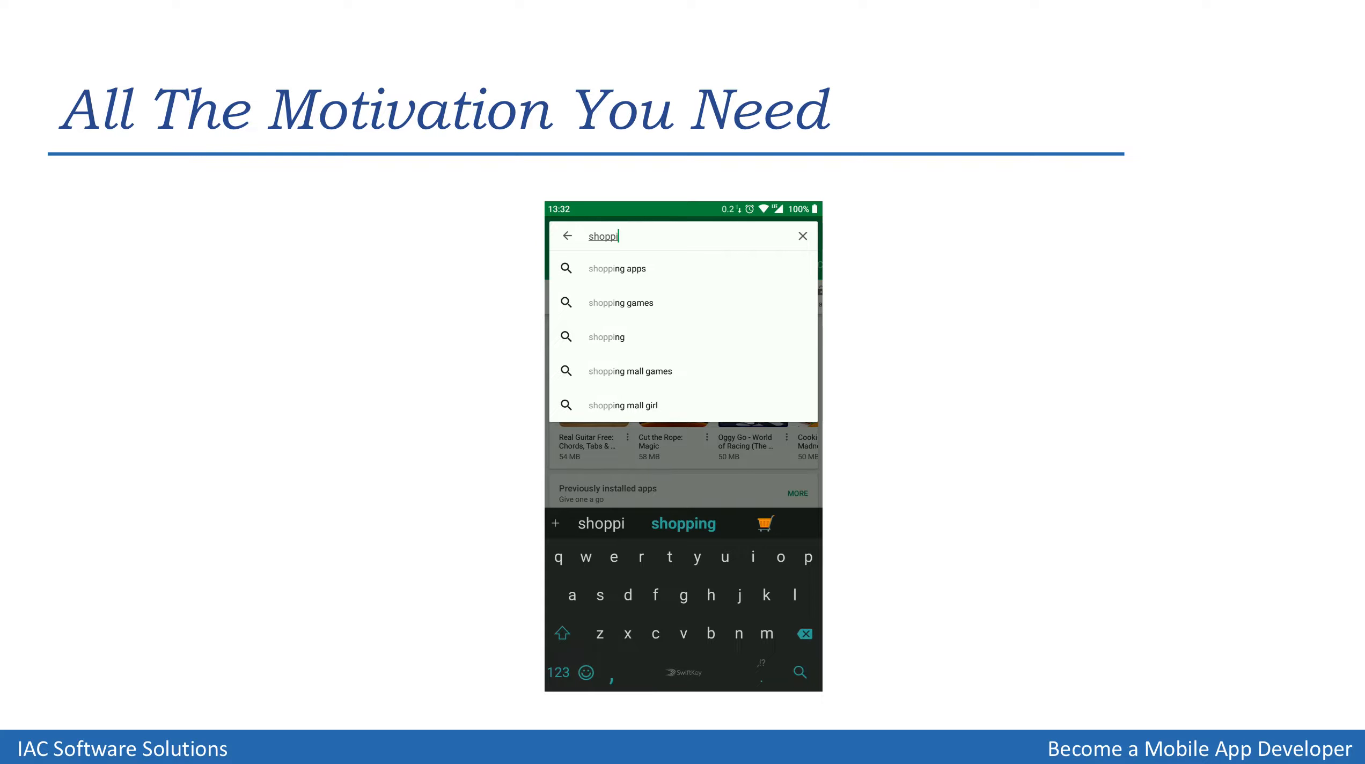
click(617, 268)
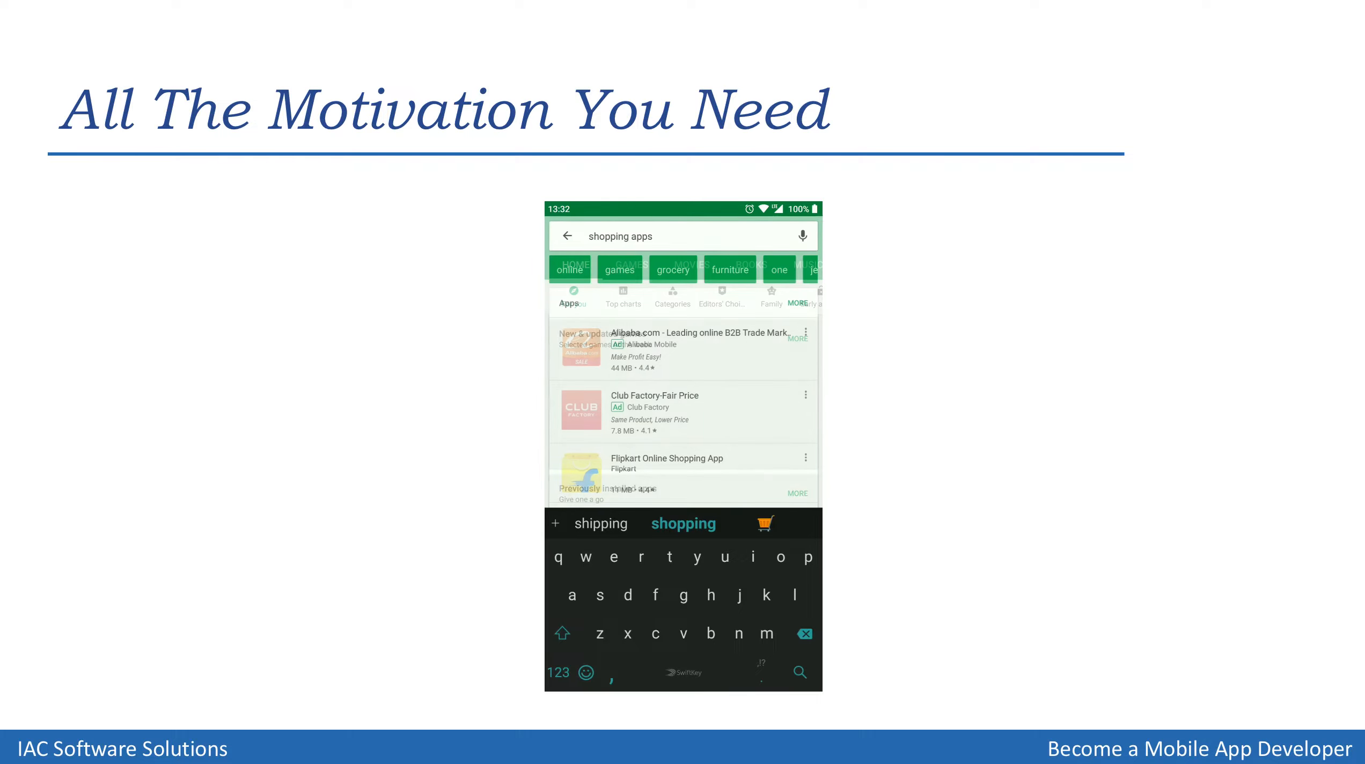